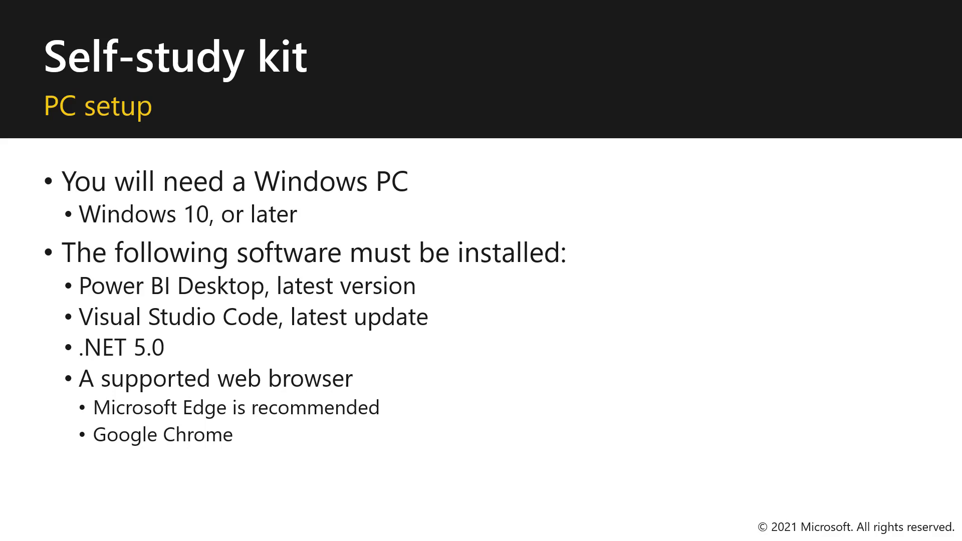
# Step: Advance the slideshow to the 'Get setup' slide showing the self-study kit's course link
pyautogui.press('Right')
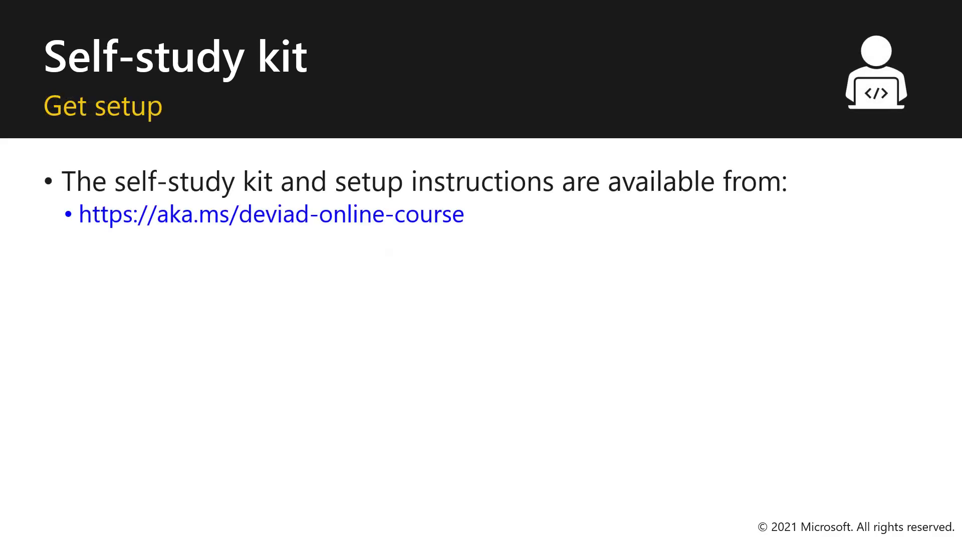